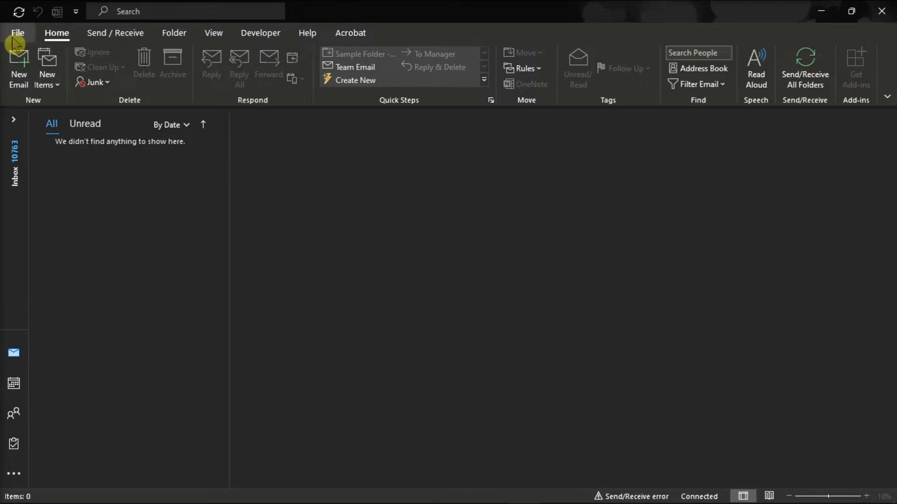
Open the Outlook Options dialog from the File menu.
{"action": "left_click", "coordinate": [17, 33]}
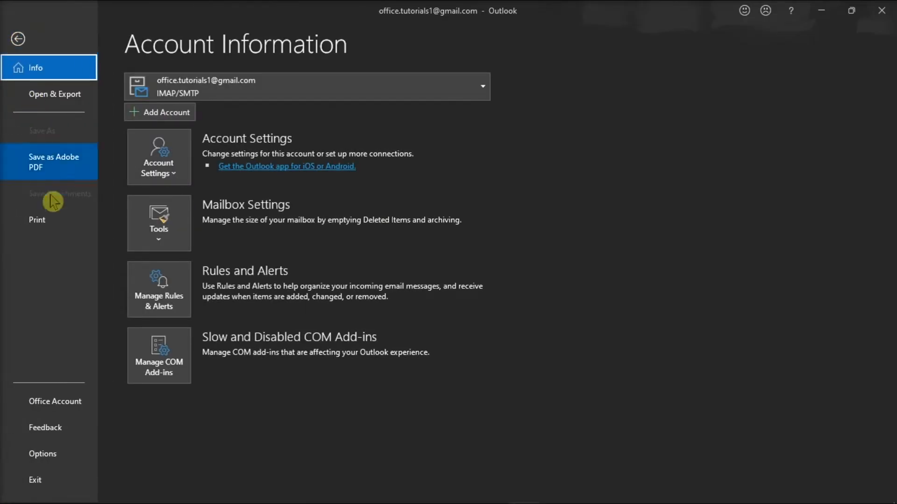
{"action": "mouse_move", "coordinate": [43, 453]}
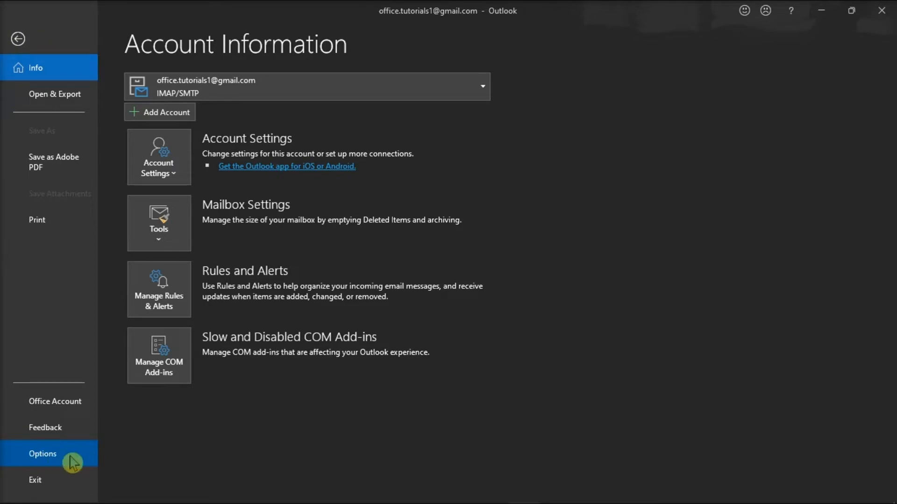
{"action": "left_click", "coordinate": [43, 454]}
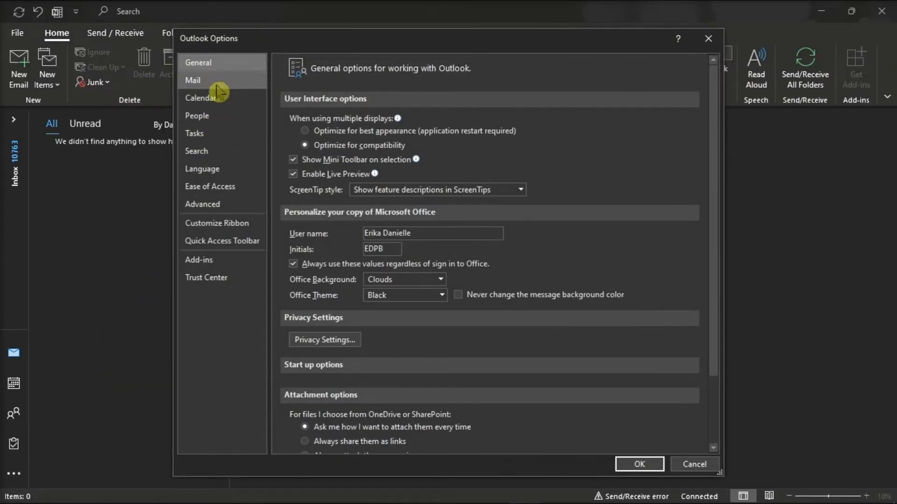
Enable 'Mark item as read when selection changes' in the Mail Reading Pane options.
{"action": "left_click", "coordinate": [193, 80]}
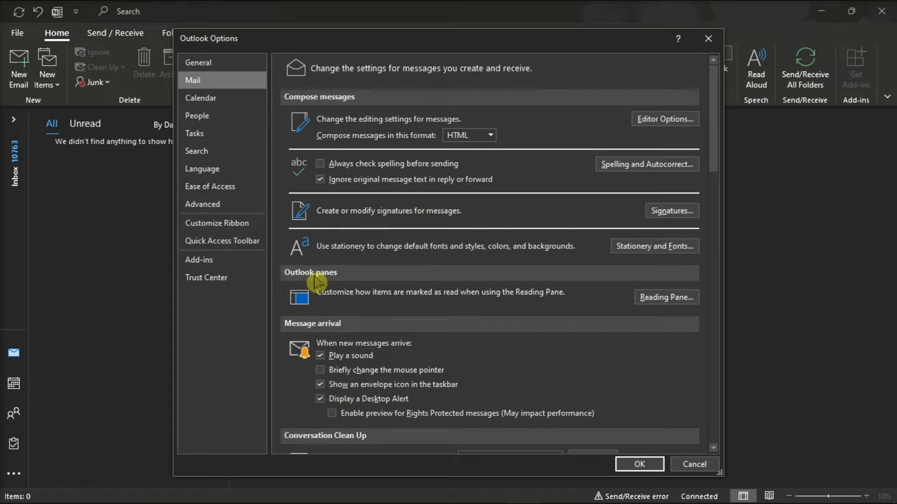
{"action": "mouse_move", "coordinate": [665, 297]}
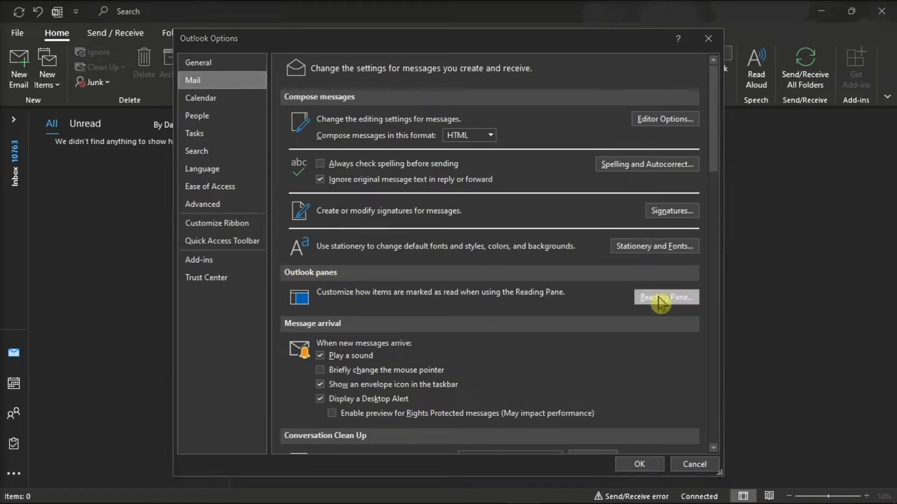
{"action": "left_click", "coordinate": [665, 297]}
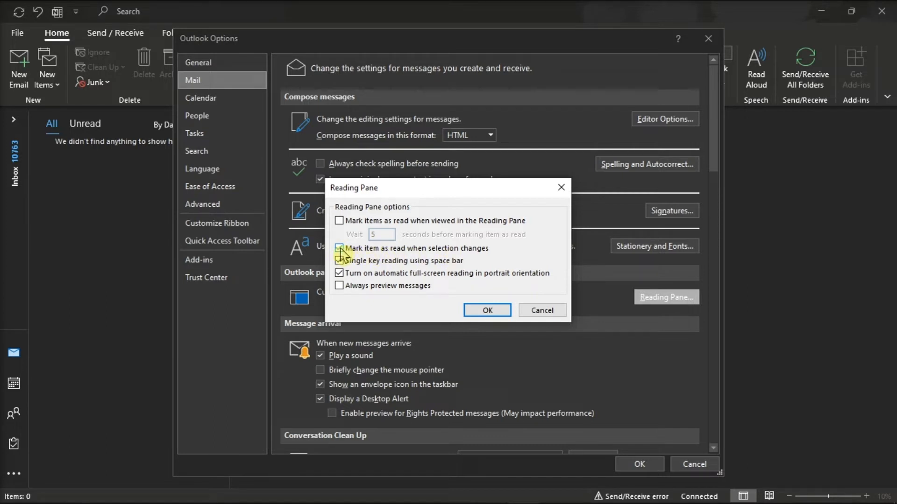
{"action": "left_click", "coordinate": [487, 310]}
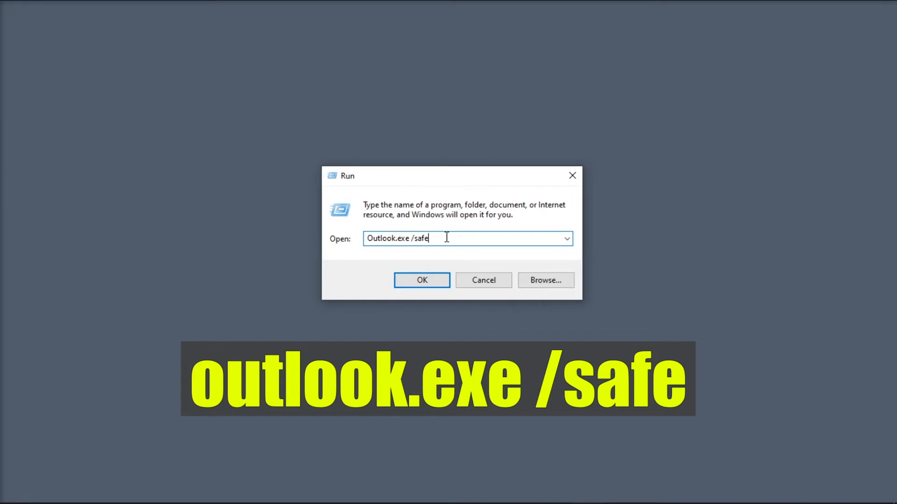
Run 'Outlook.exe /safe' from the Run box to launch Outlook in safe mode.
{"action": "left_click", "coordinate": [422, 280]}
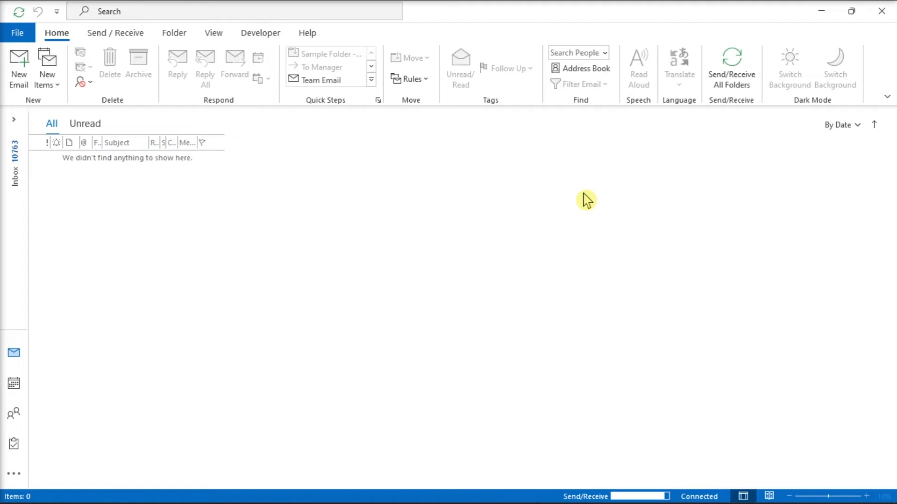
{"action": "mouse_move", "coordinate": [562, 198]}
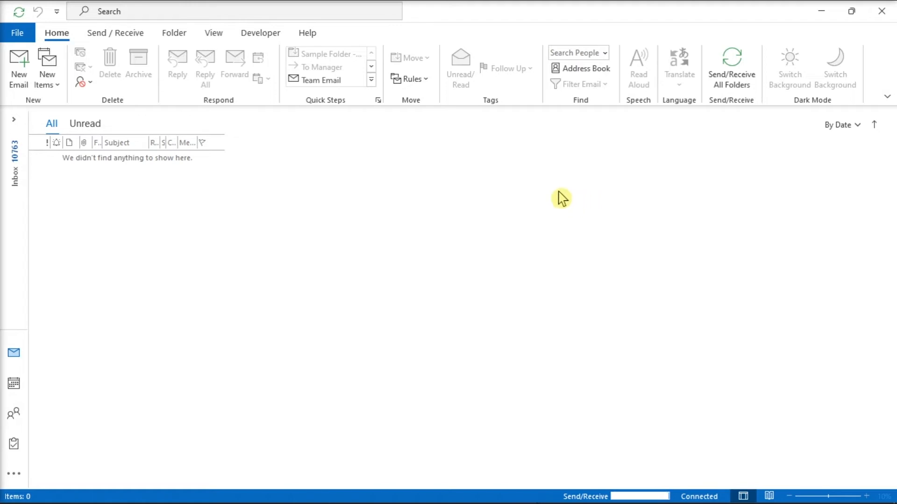
View the COM Add-ins list under Options > Add-ins, then close it.
{"action": "left_click", "coordinate": [17, 33]}
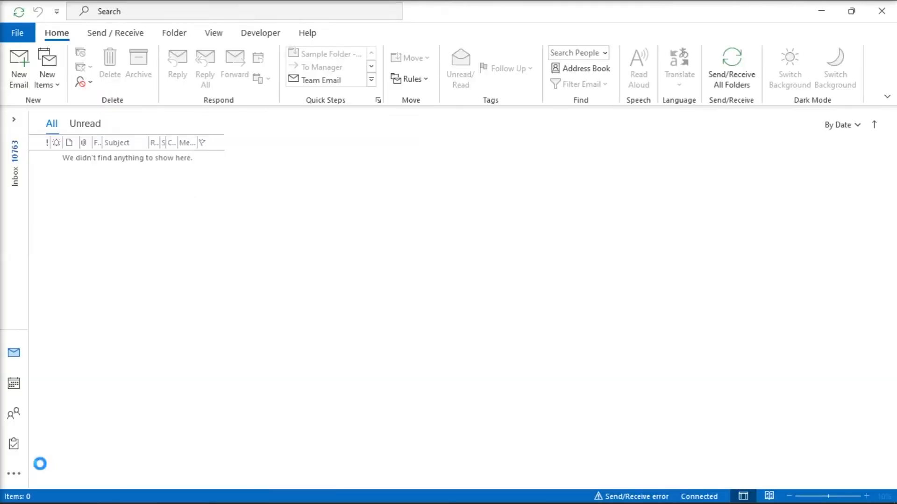
{"action": "left_click", "coordinate": [17, 33]}
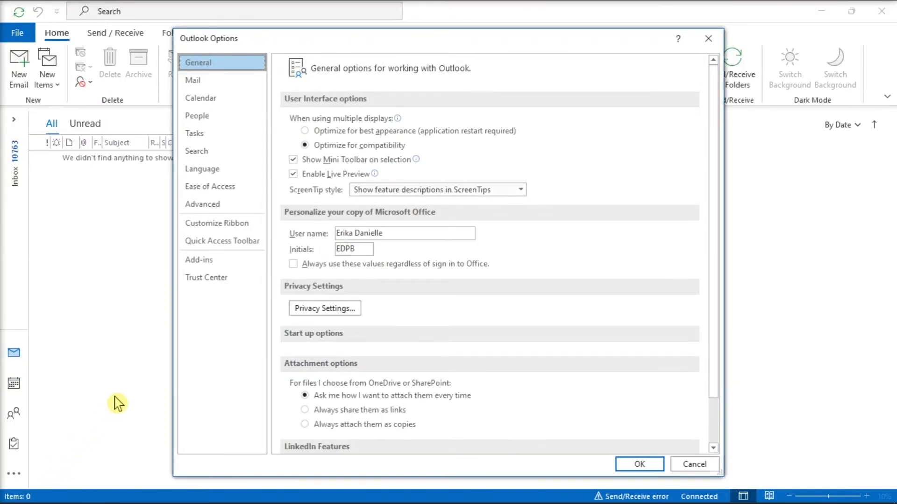
{"action": "left_click", "coordinate": [199, 259]}
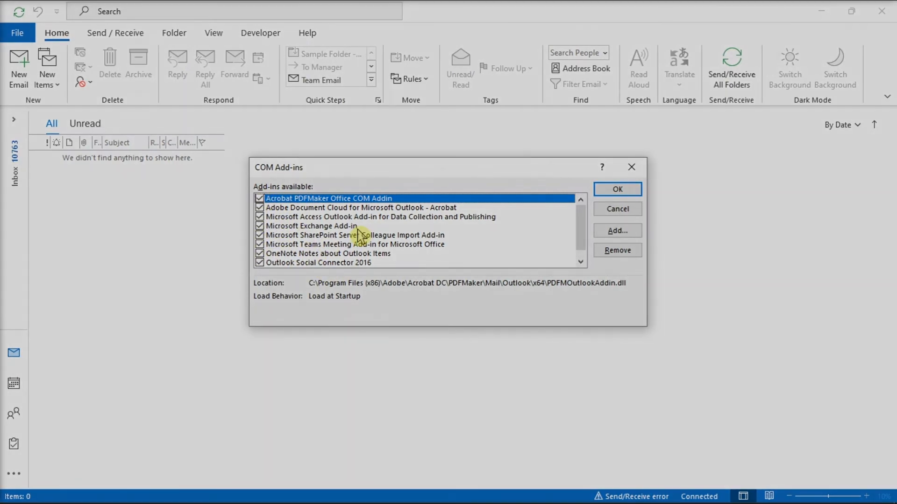
{"action": "left_click", "coordinate": [617, 189]}
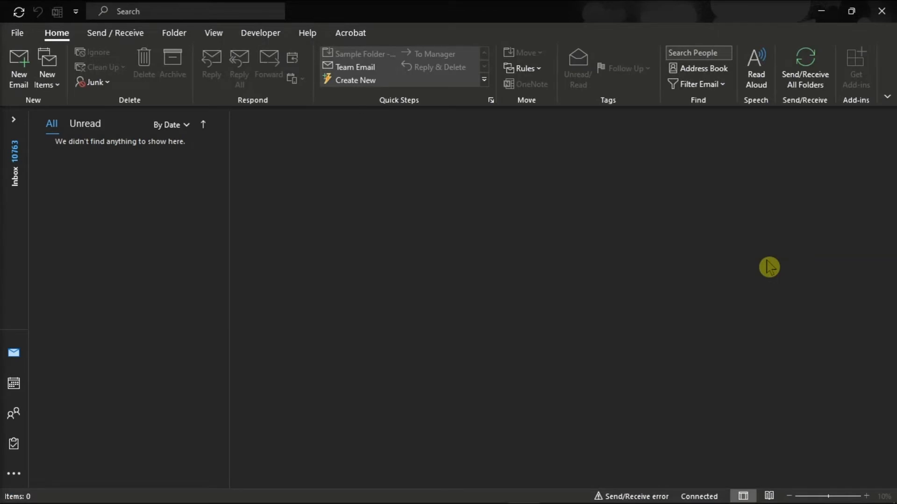
{"action": "mouse_move", "coordinate": [17, 33]}
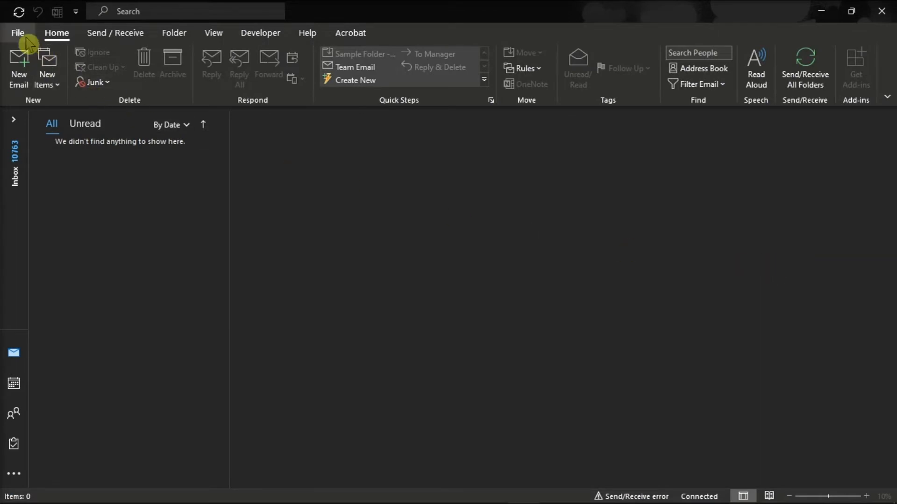
Run Update Now from Office Account and close the up-to-date notice.
{"action": "left_click", "coordinate": [18, 33]}
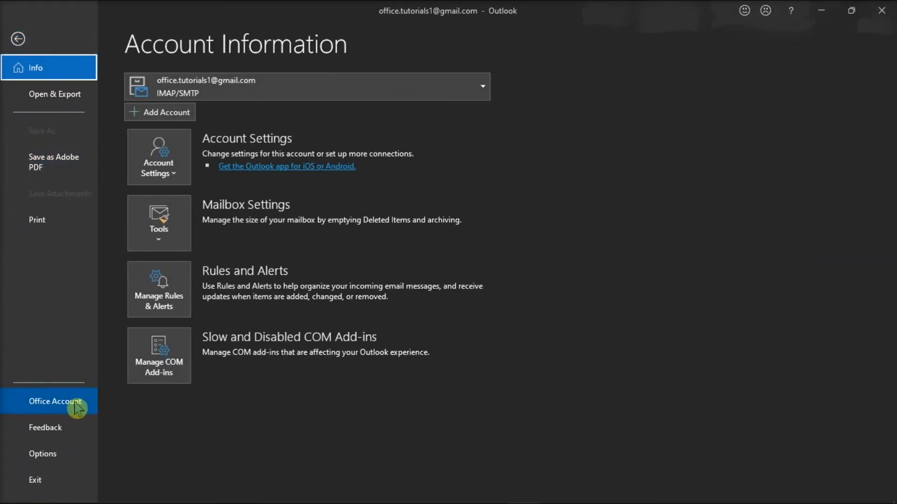
{"action": "left_click", "coordinate": [56, 400]}
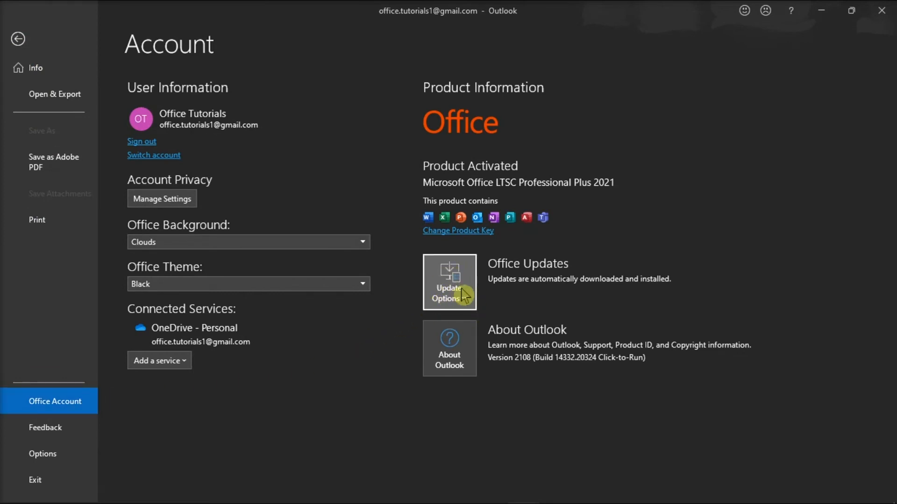
{"action": "left_click", "coordinate": [449, 281]}
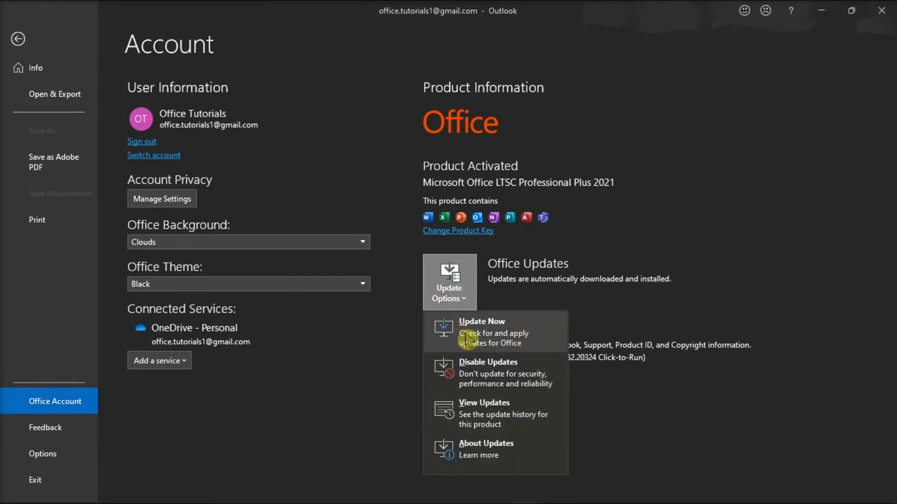
{"action": "left_click", "coordinate": [481, 321]}
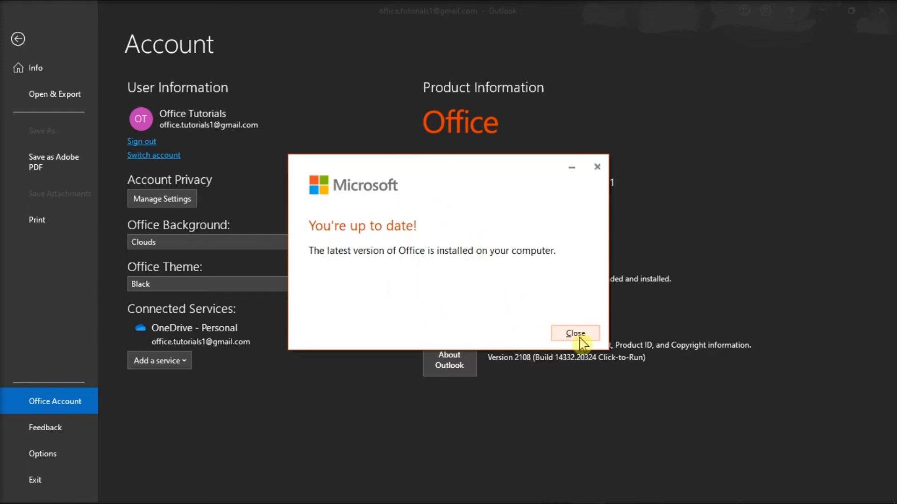
{"action": "left_click", "coordinate": [574, 333]}
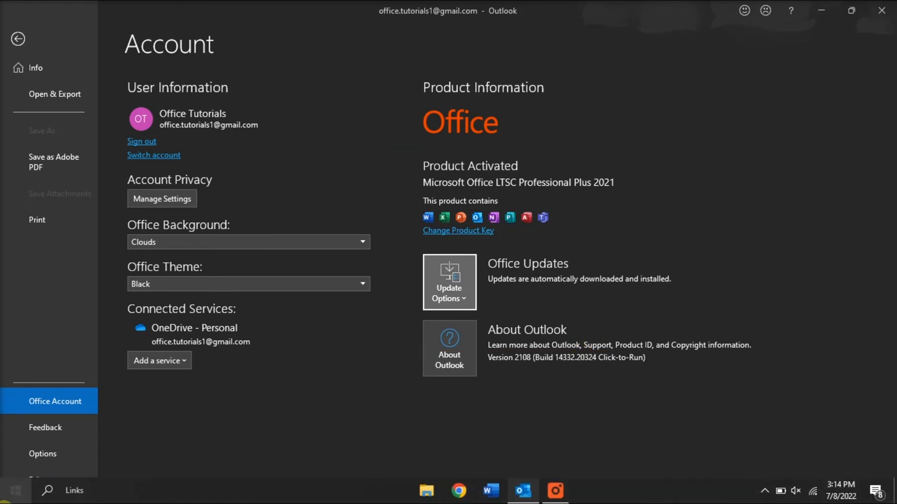
Modify Microsoft Office LTSC Professional Plus 2021 in Apps & features, selecting Quick Repair.
{"action": "right_click", "coordinate": [14, 491]}
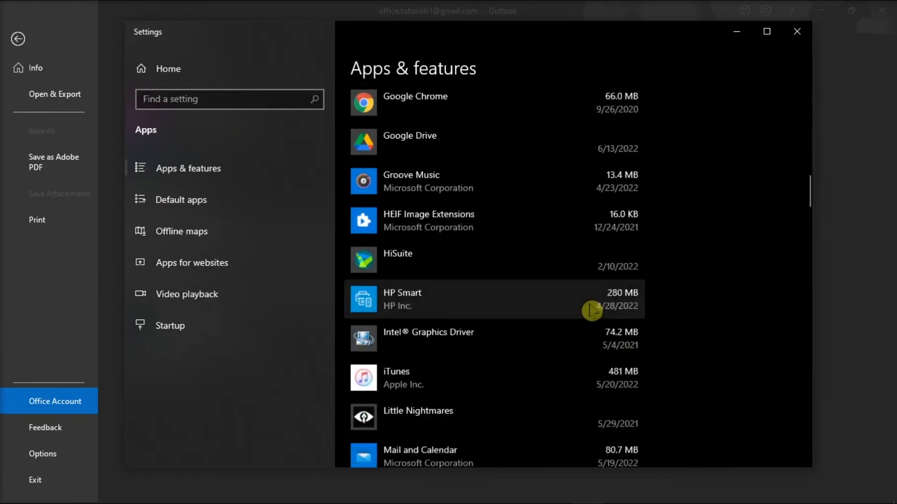
{"action": "scroll", "scroll_direction": "down", "scroll_amount": 3}
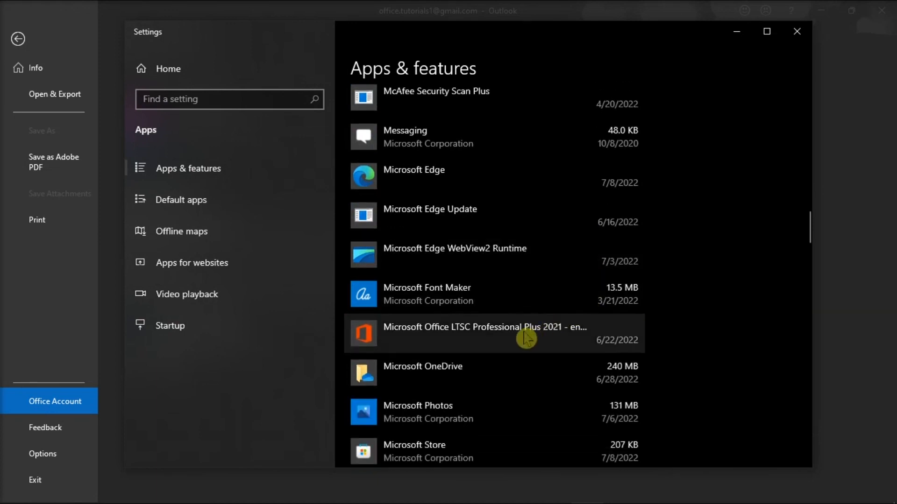
{"action": "left_click", "coordinate": [492, 333]}
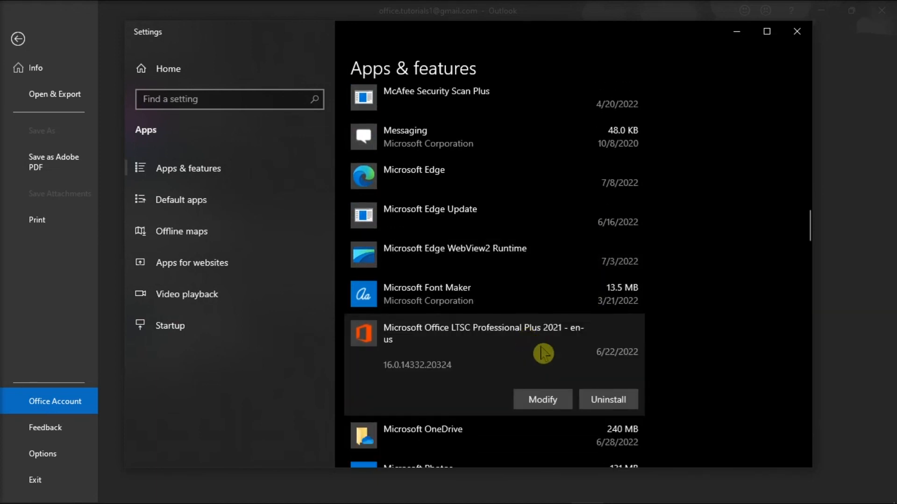
{"action": "left_click", "coordinate": [542, 399]}
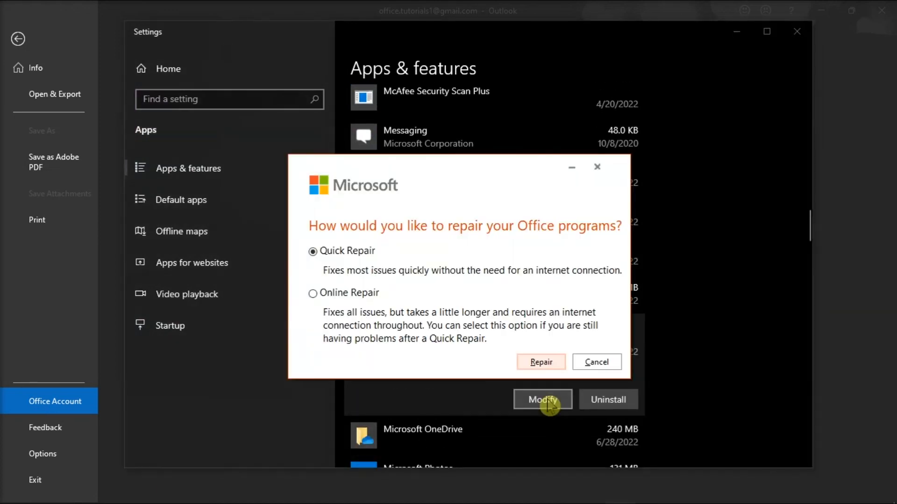
{"action": "left_click", "coordinate": [313, 250]}
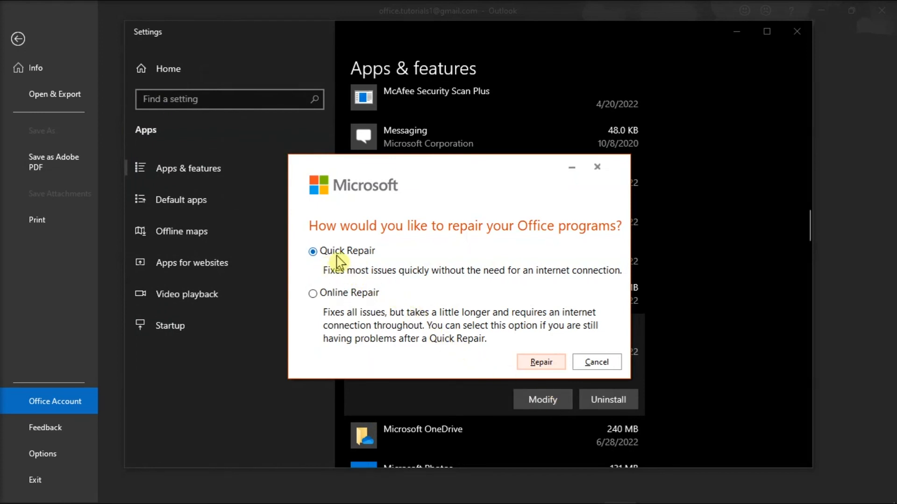
{"action": "mouse_move", "coordinate": [406, 312]}
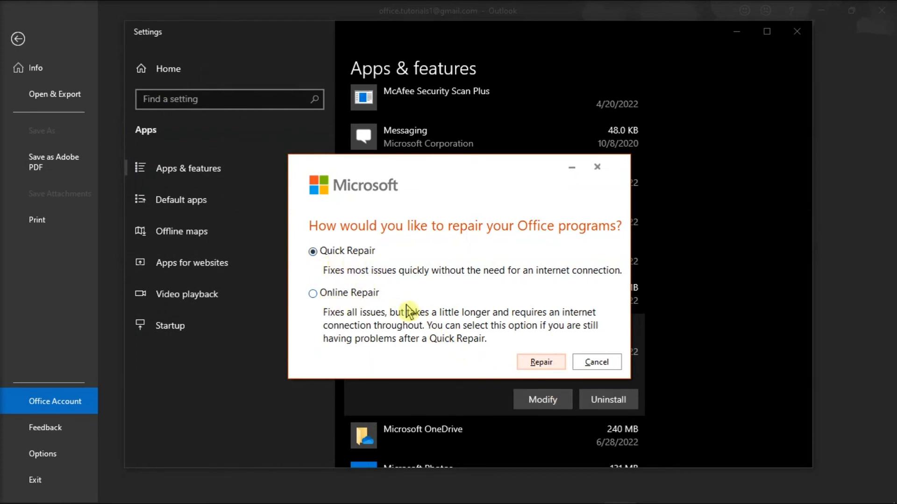
{"action": "mouse_move", "coordinate": [507, 365]}
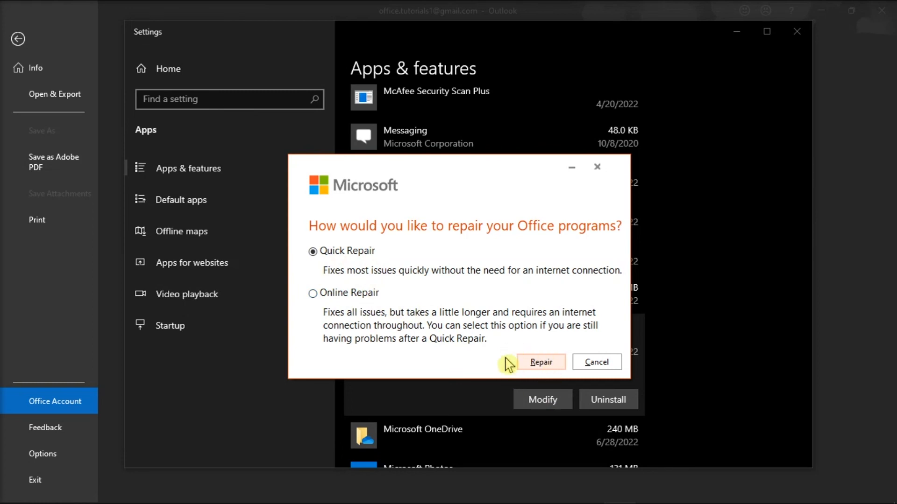